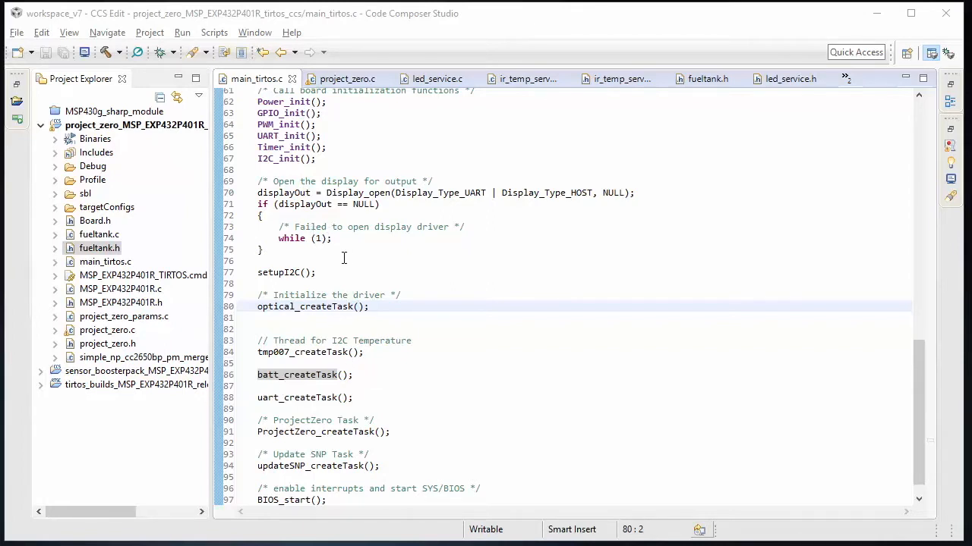
Step: From the driver init and optical_createTask calls in main_tirtos.c, jump to setupI2C in project_zero.c
left_click(135, 124)
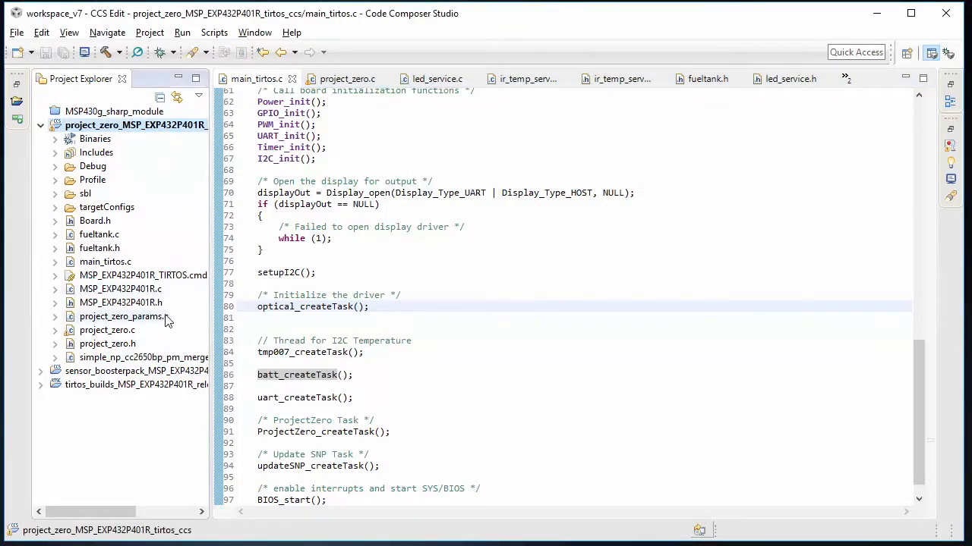
left_click(369, 307)
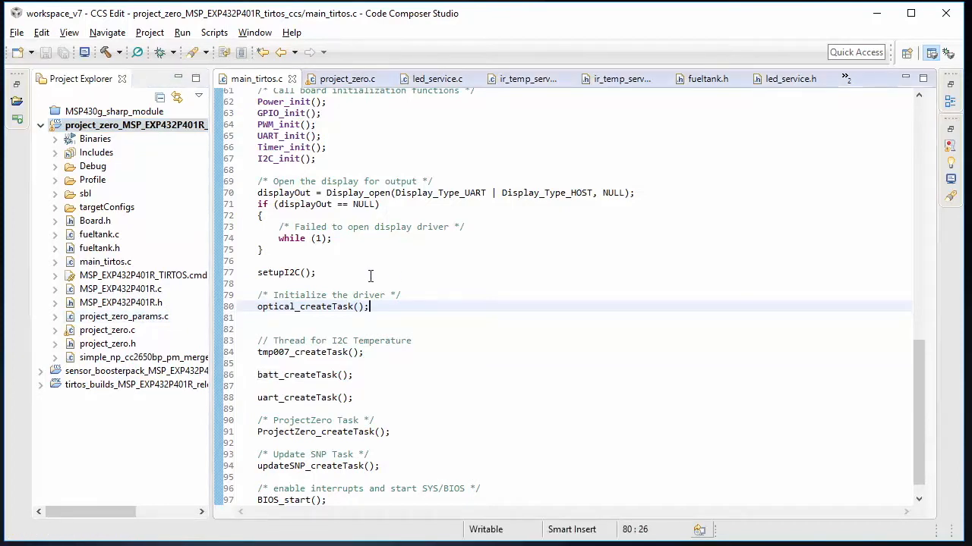
double_click(278, 273)
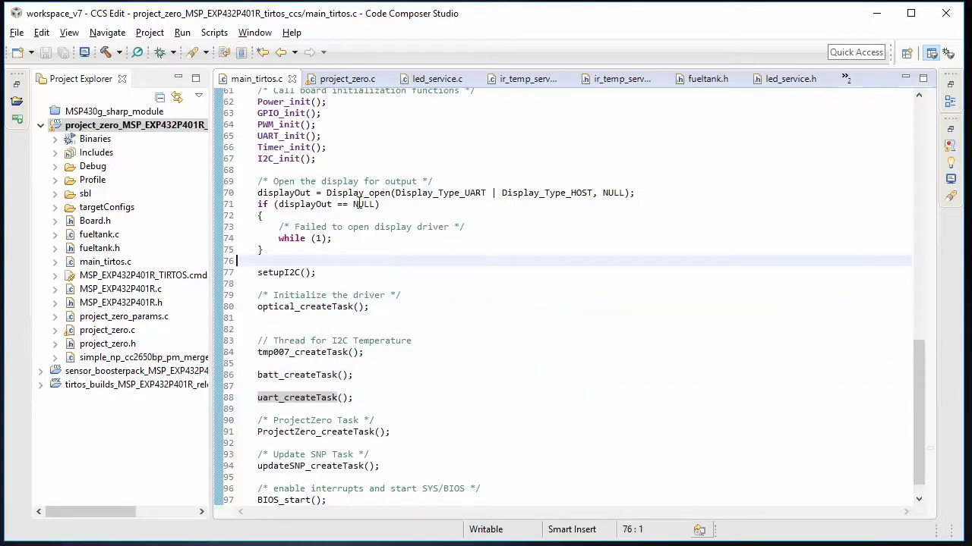
left_click(347, 78)
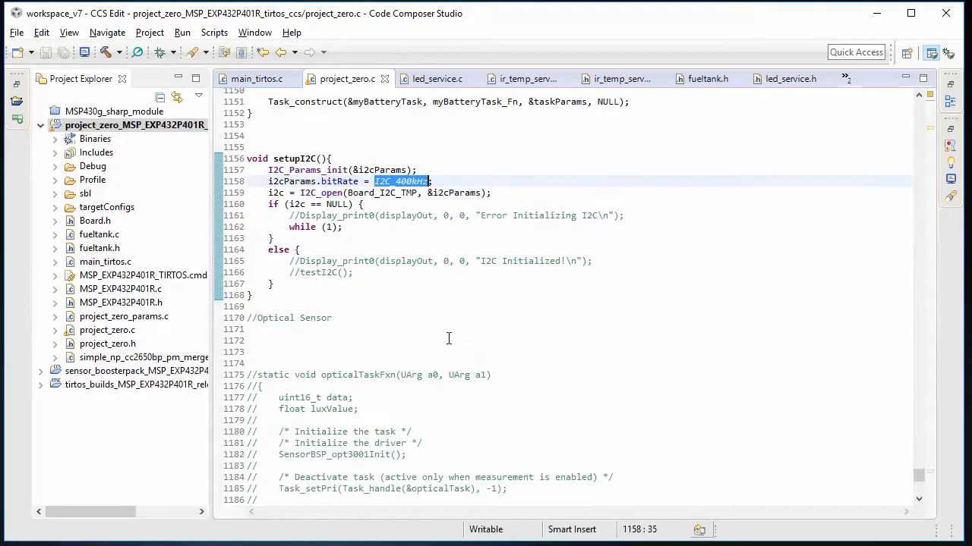
mouse_move(448, 334)
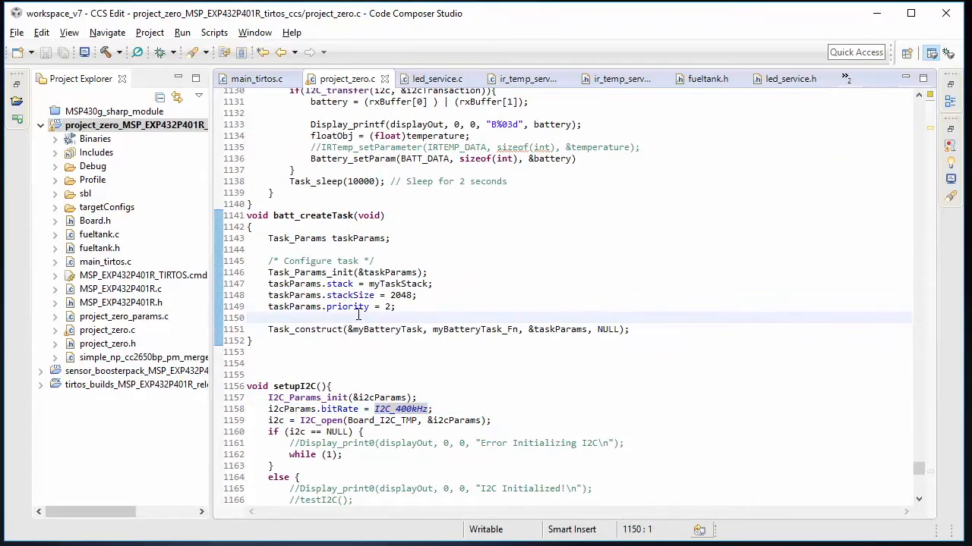
Step: Scroll through batt_createTask and the battery task's Display_printf call in project_zero.c
scroll("down", 3)
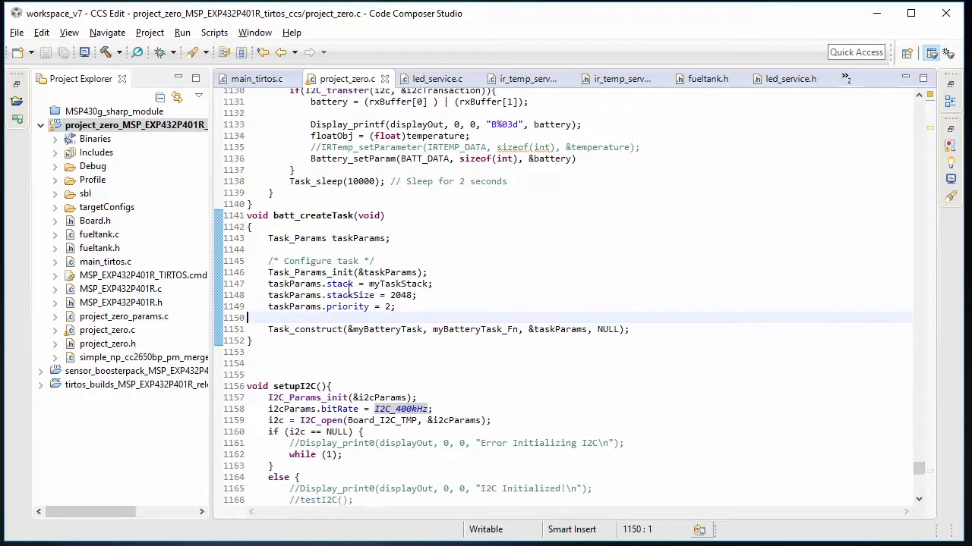
scroll("down", 3)
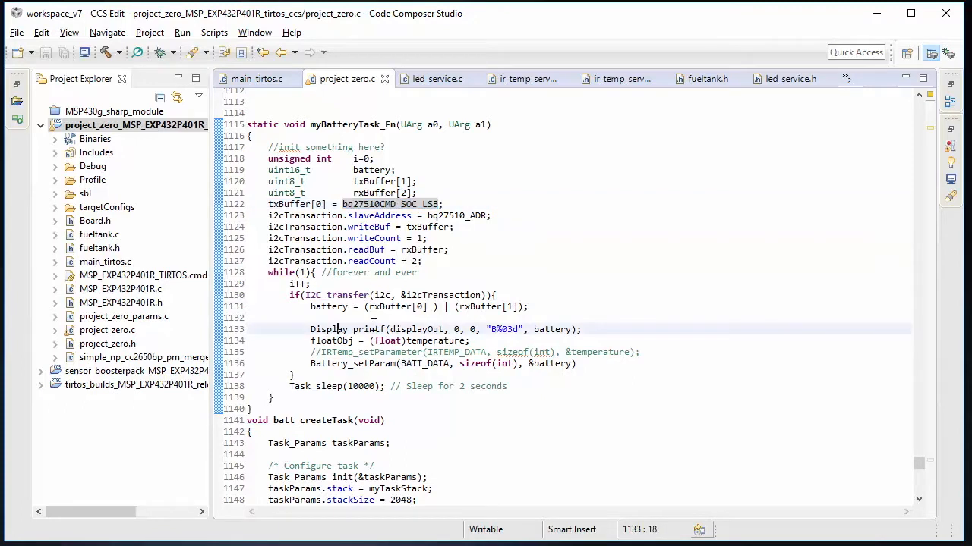
double_click(347, 283)
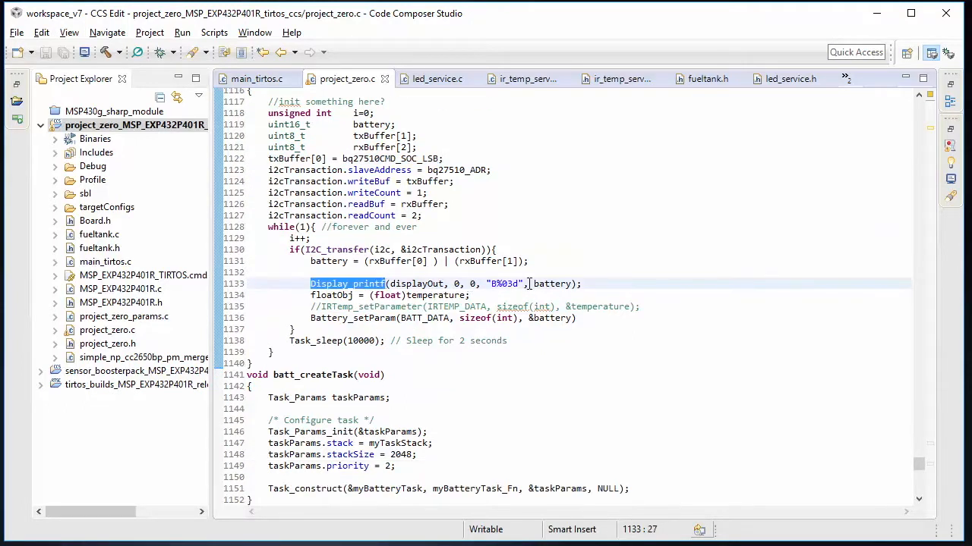
double_click(503, 283)
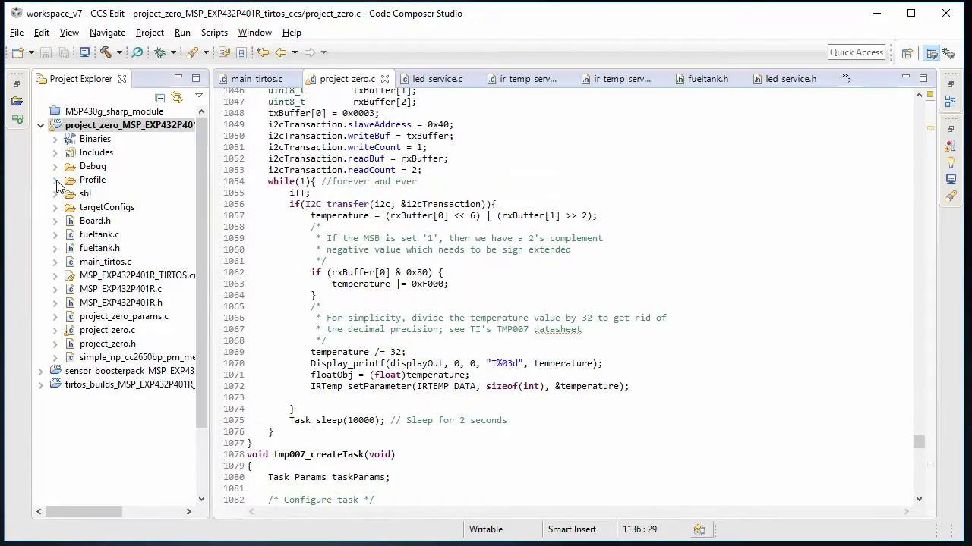
Step: Expand the Profile folder in Project Explorer and open one of its service files
left_click(56, 180)
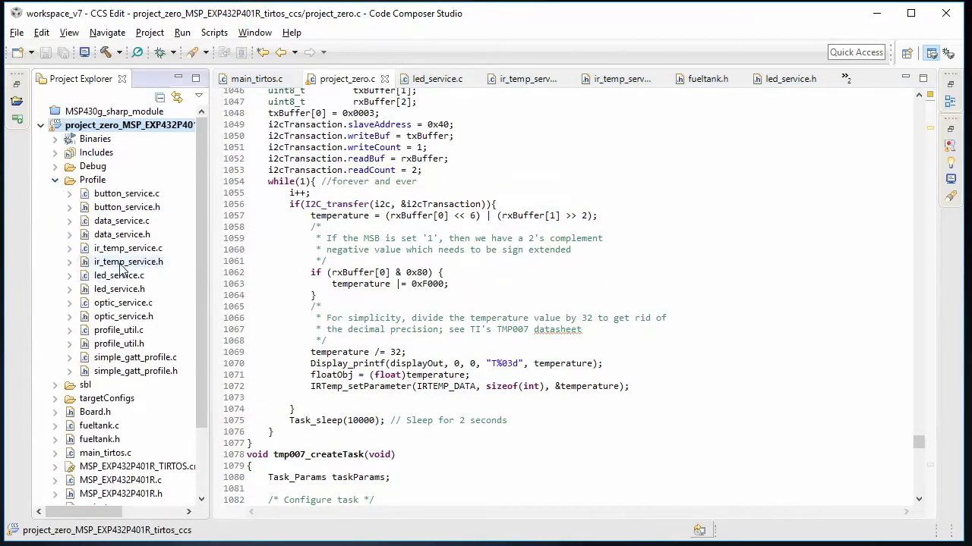
double_click(129, 262)
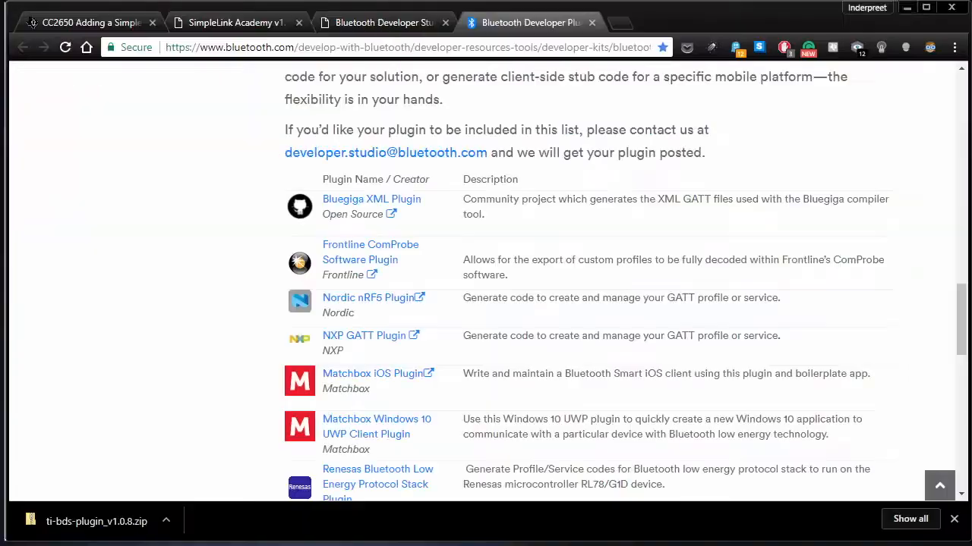
Step: View the TI BDS workshop page, then scroll the Bluetooth Developer Studio & Plugins page
left_click(384, 23)
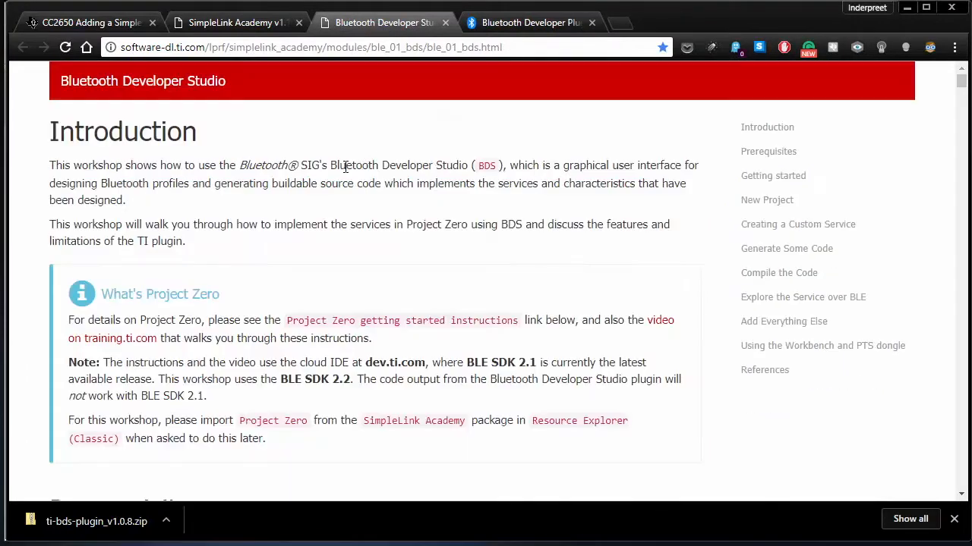
mouse_move(300, 180)
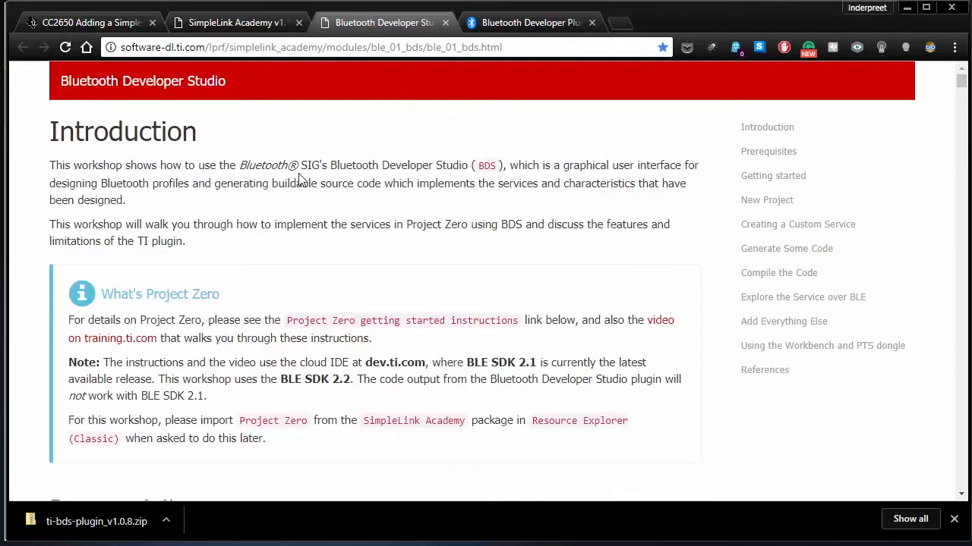
mouse_move(337, 203)
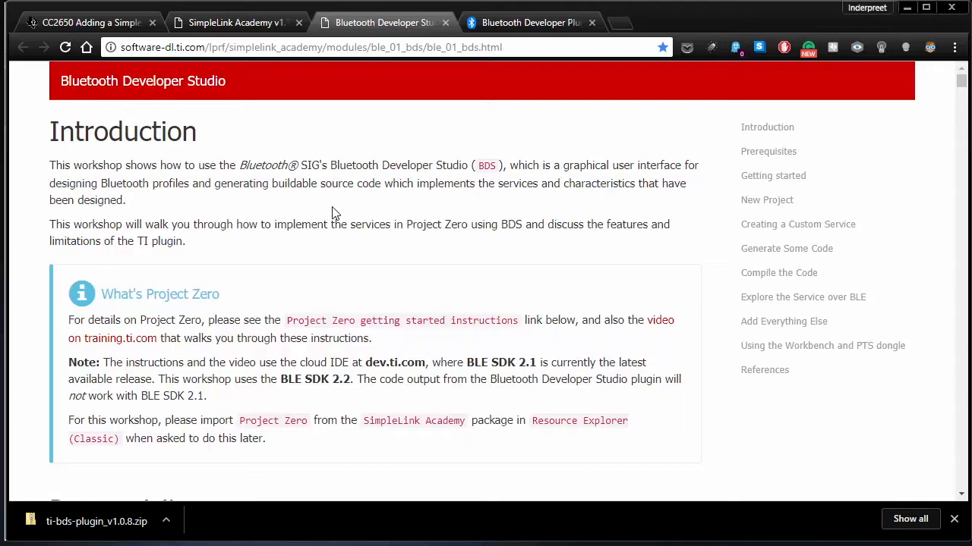
mouse_move(294, 343)
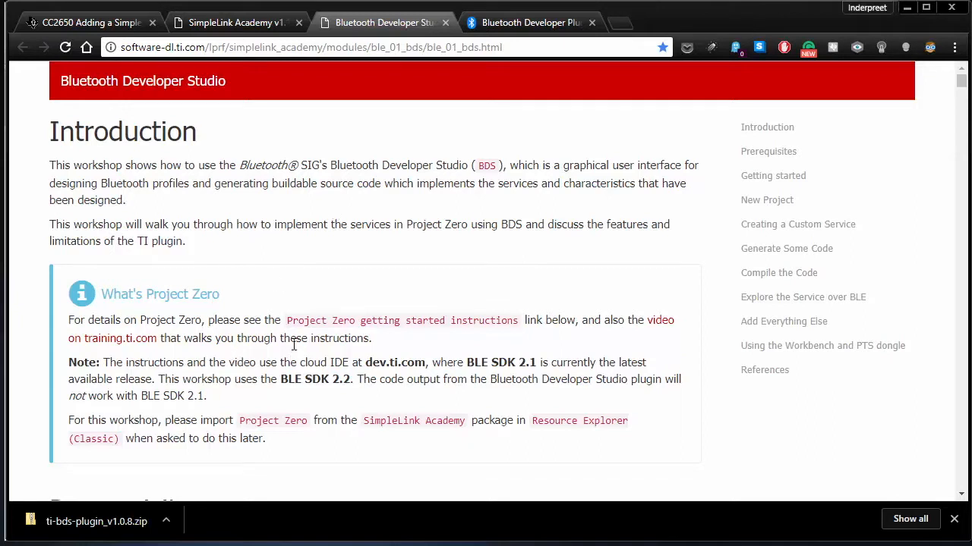
mouse_move(293, 318)
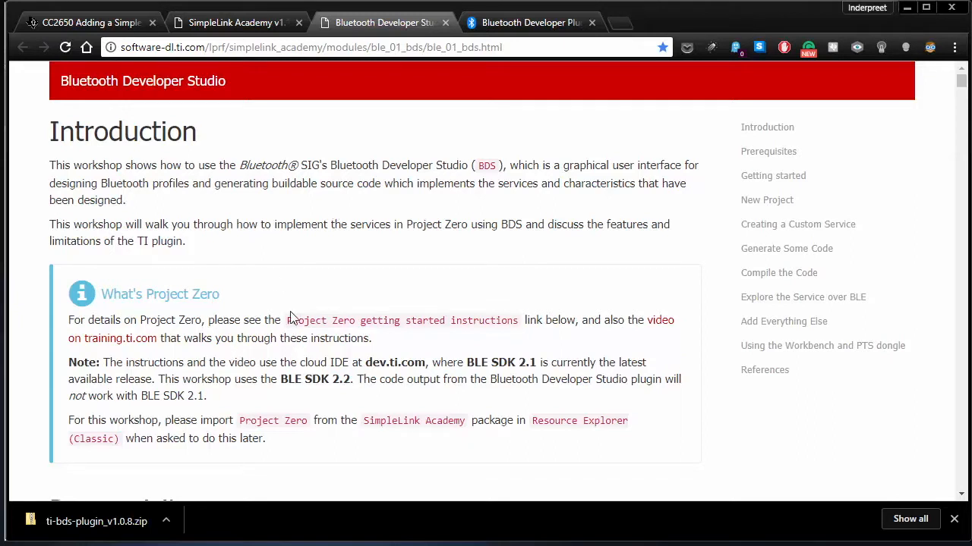
mouse_move(266, 332)
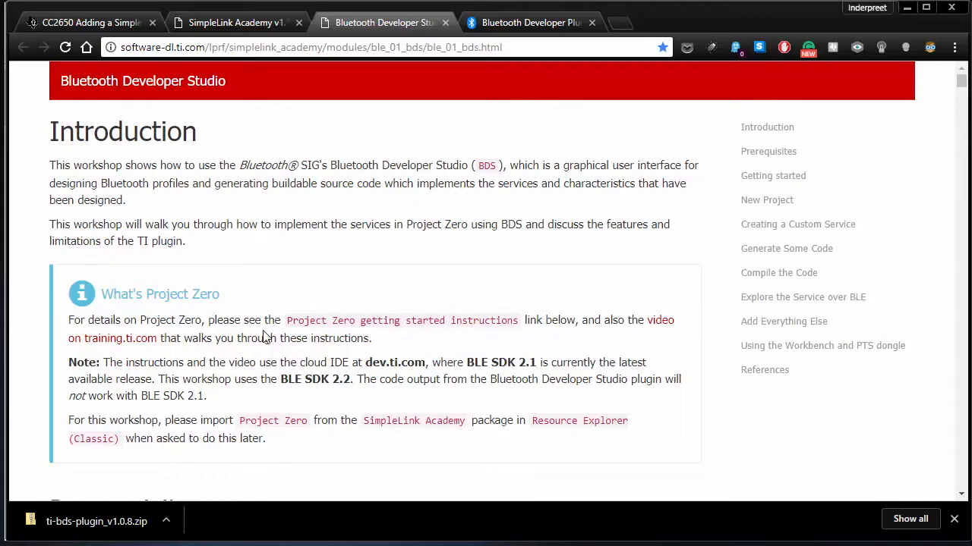
mouse_move(278, 315)
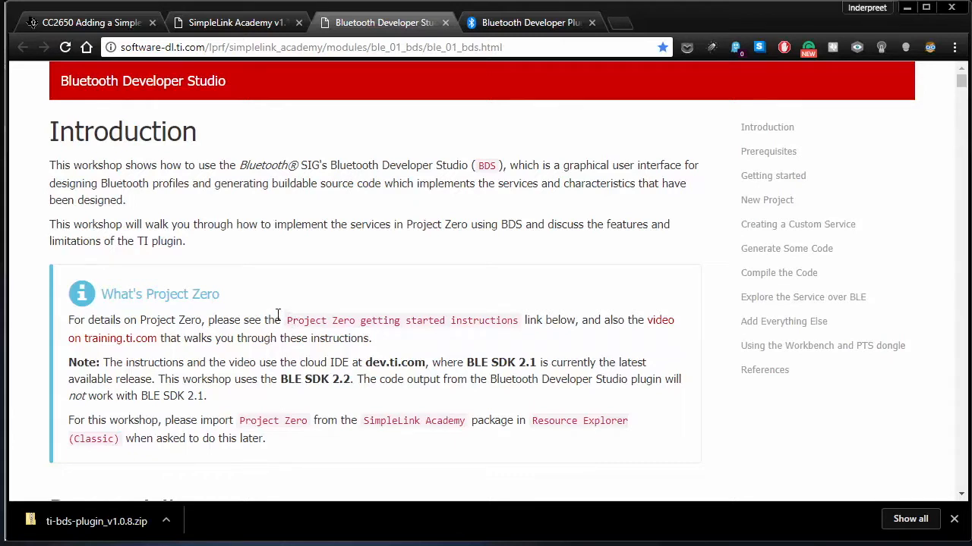
mouse_move(394, 289)
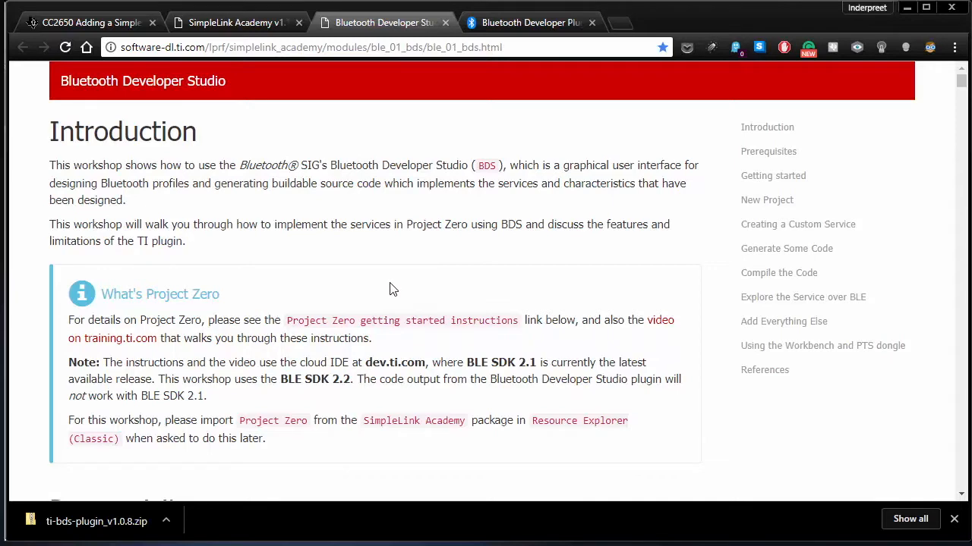
mouse_move(410, 358)
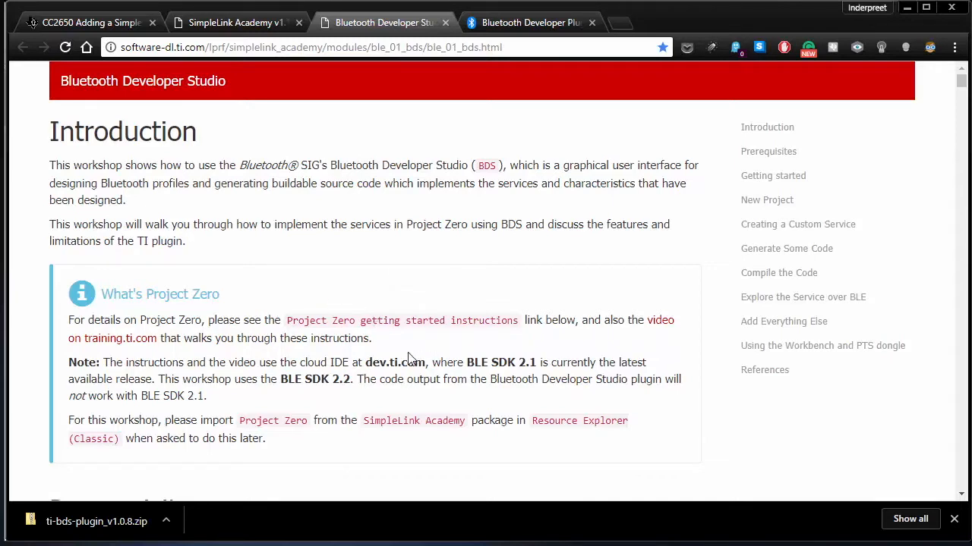
left_click(532, 22)
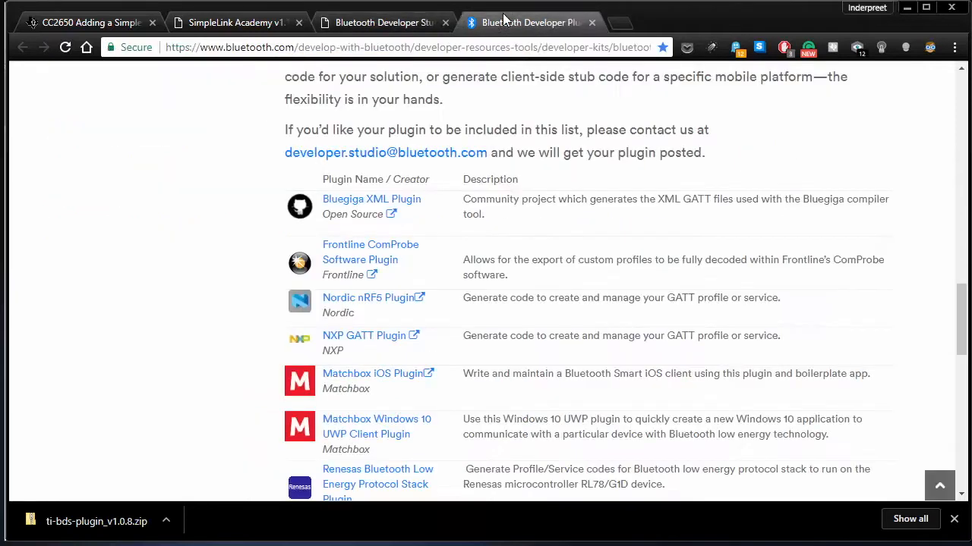
scroll("up", 3)
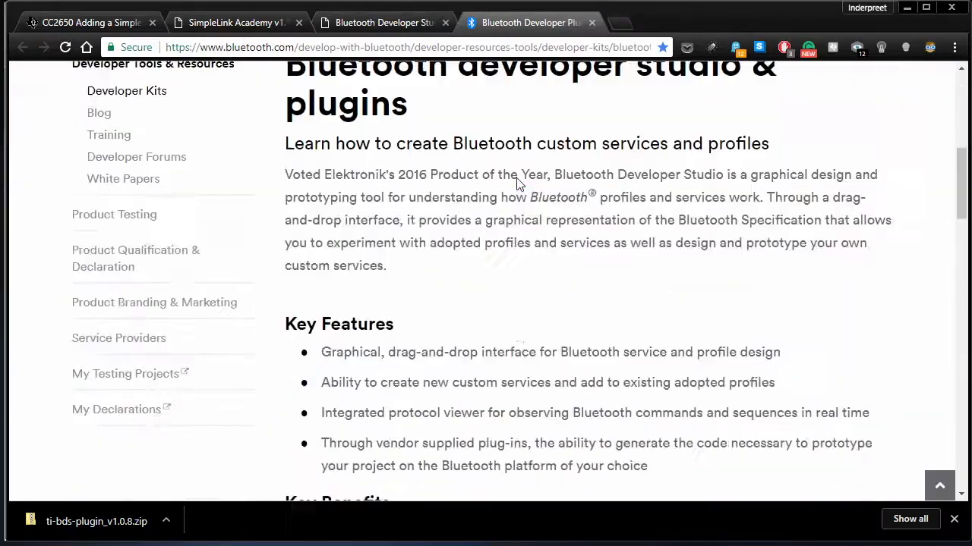
scroll("down", 3)
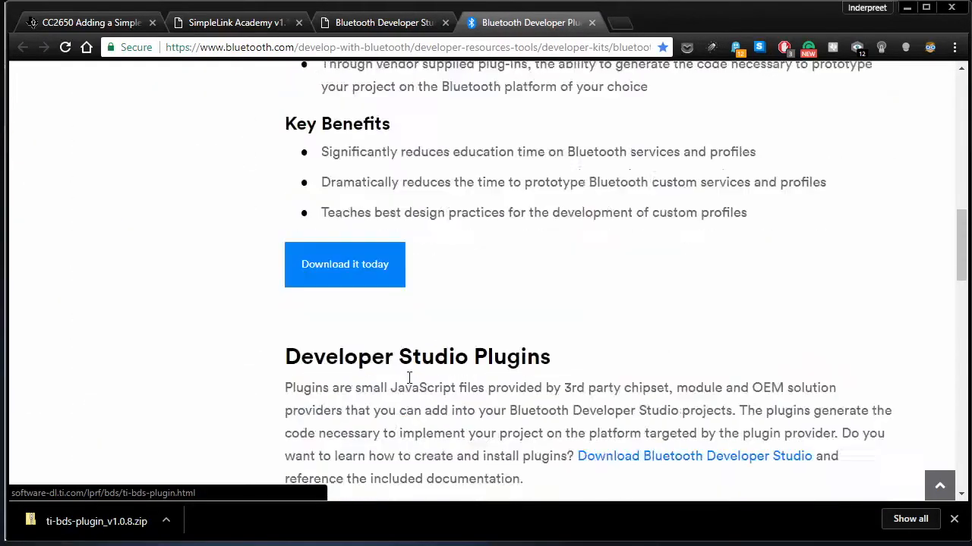
scroll("up", 3)
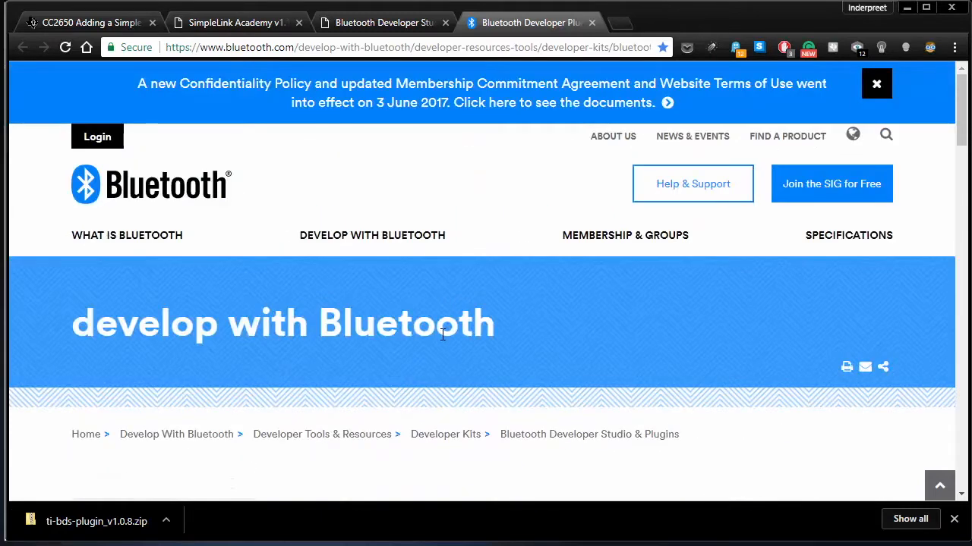
mouse_move(526, 74)
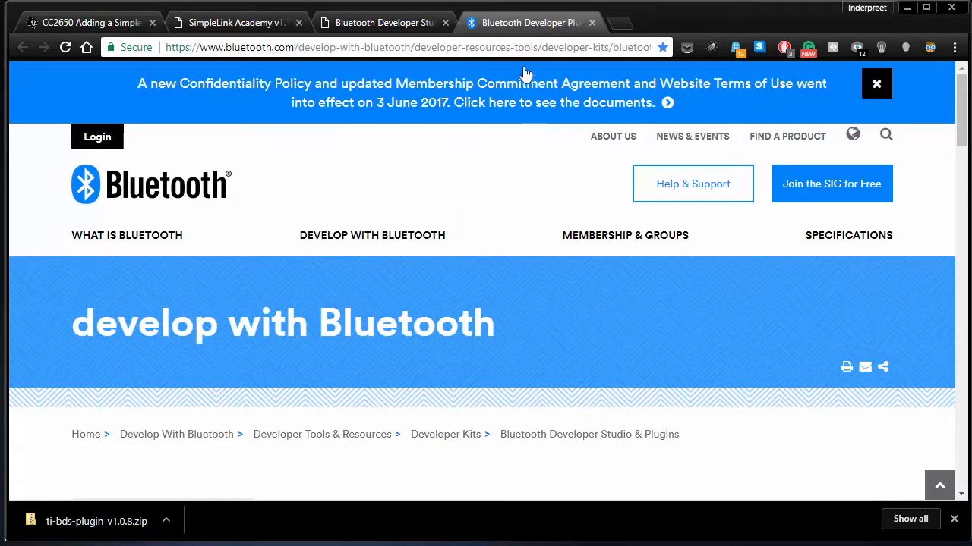
mouse_move(507, 25)
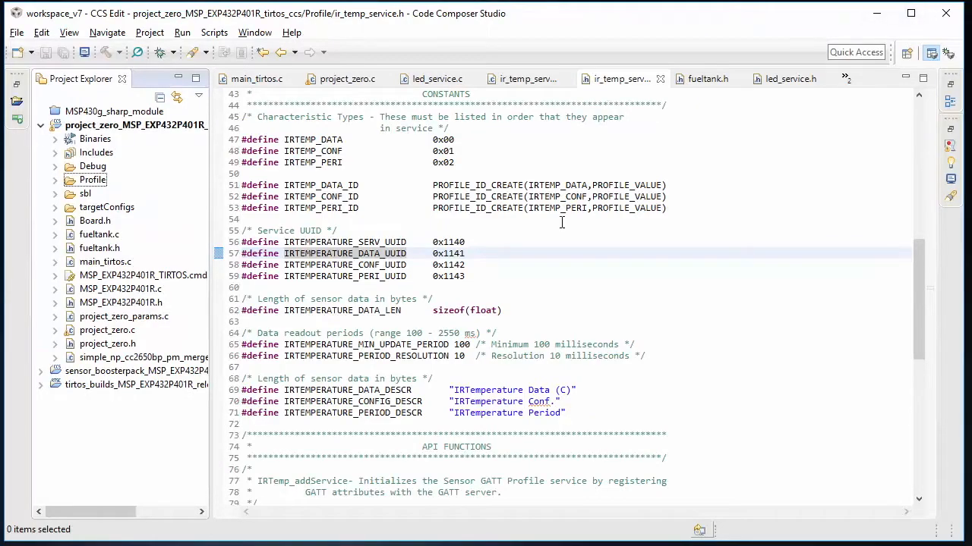
Step: Scroll through the 16-bit UUID definitions, then return to project_zero.c
scroll("down", 3)
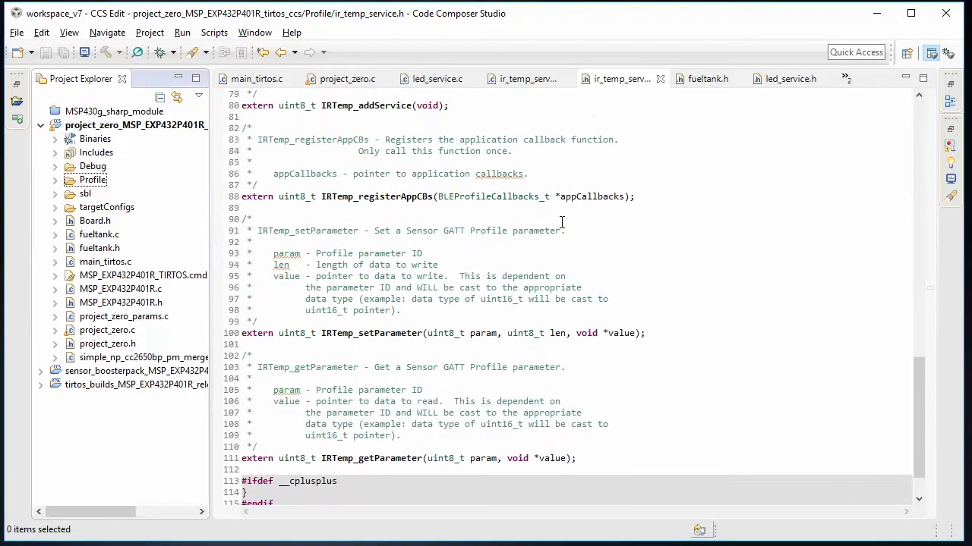
scroll("down", 3)
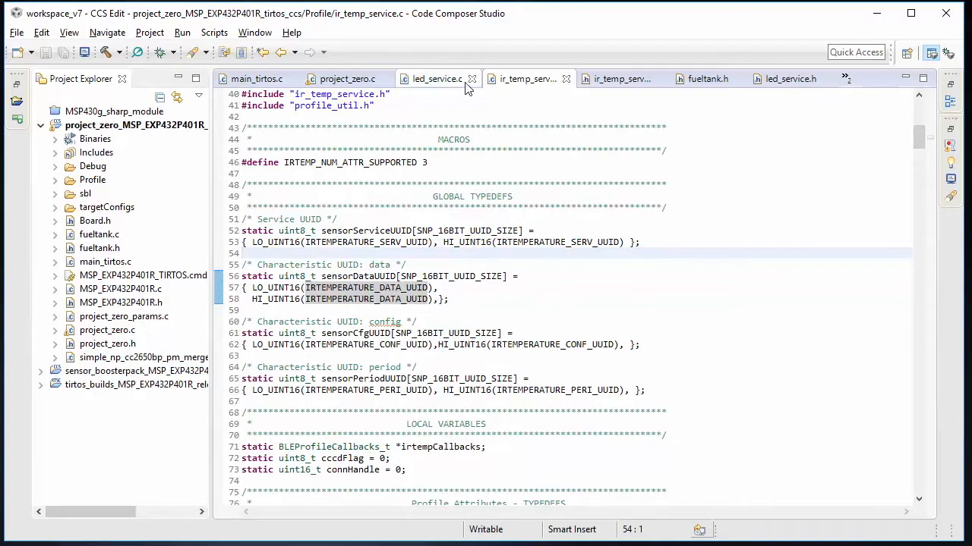
left_click(347, 78)
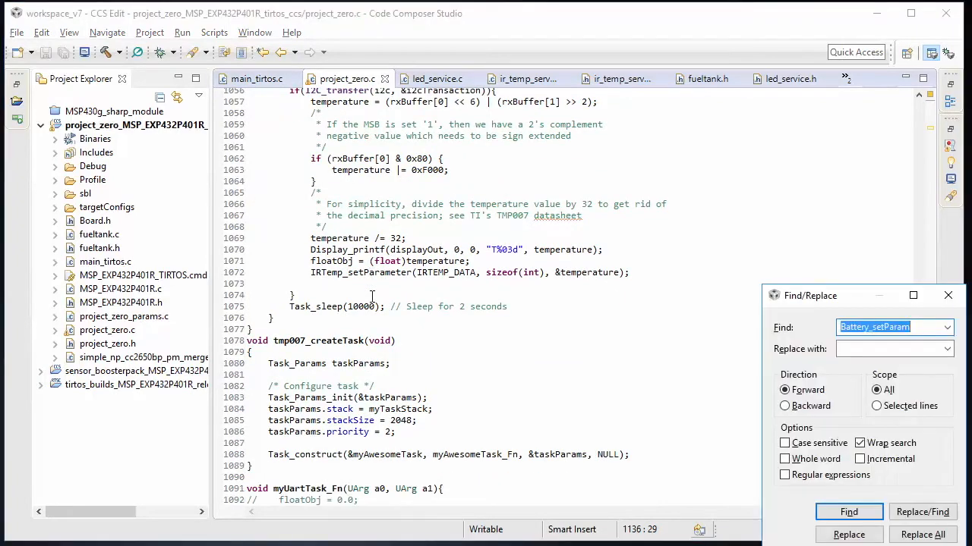
Step: Find "adve" to reach the advertData array, then switch to led_service.c's LEDServiceUUID
type("adve")
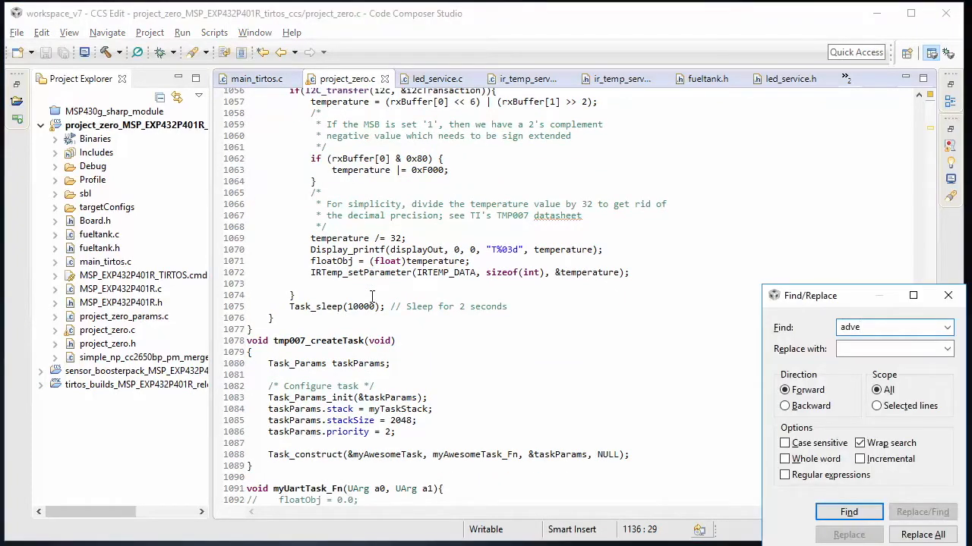
left_click(849, 512)
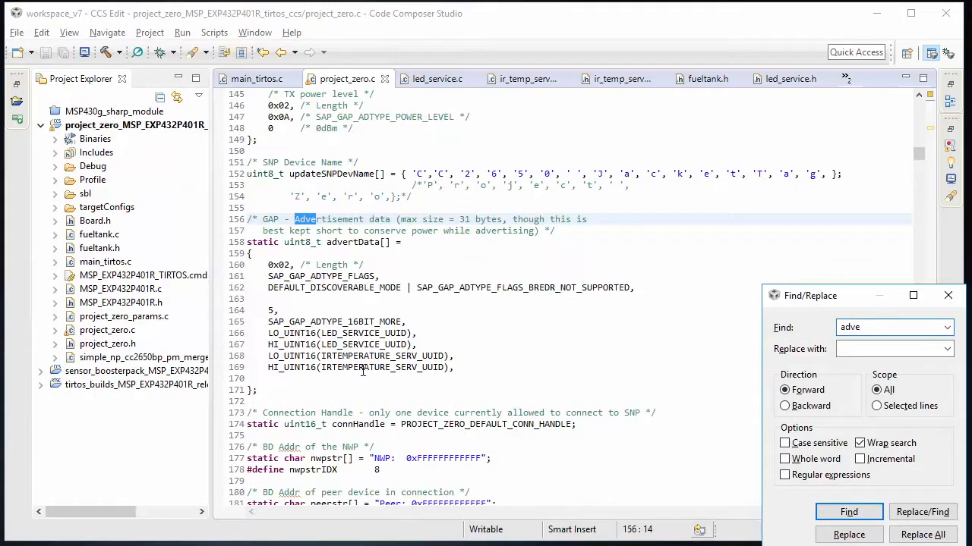
left_click(848, 511)
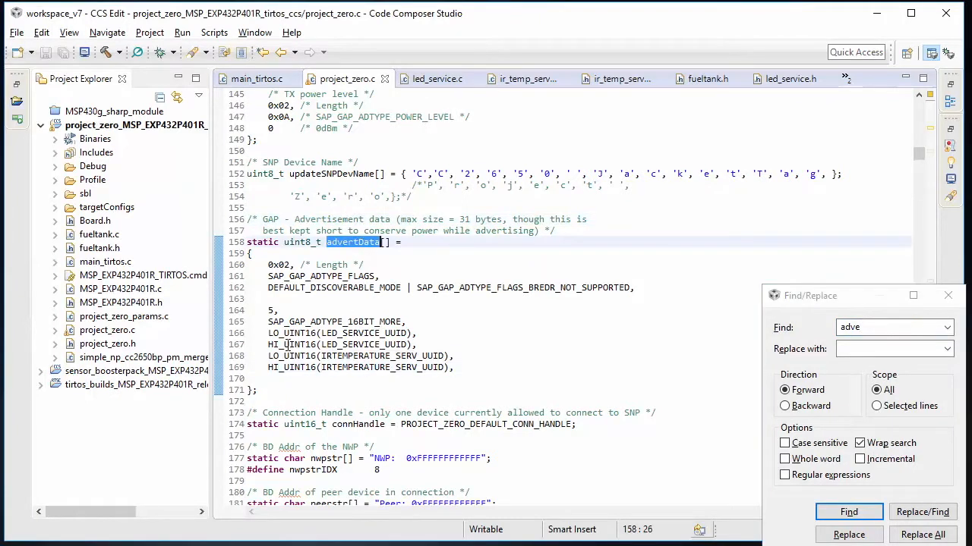
mouse_move(432, 373)
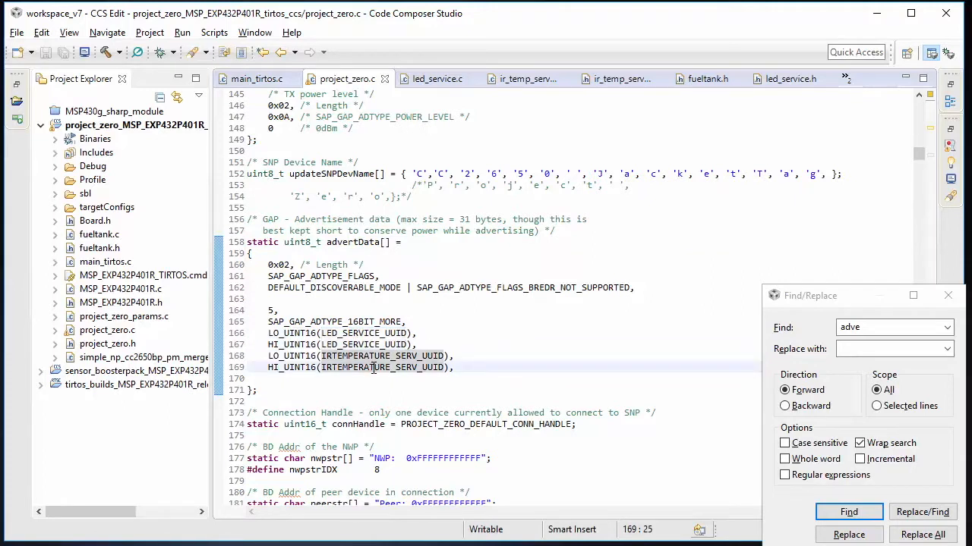
mouse_move(372, 367)
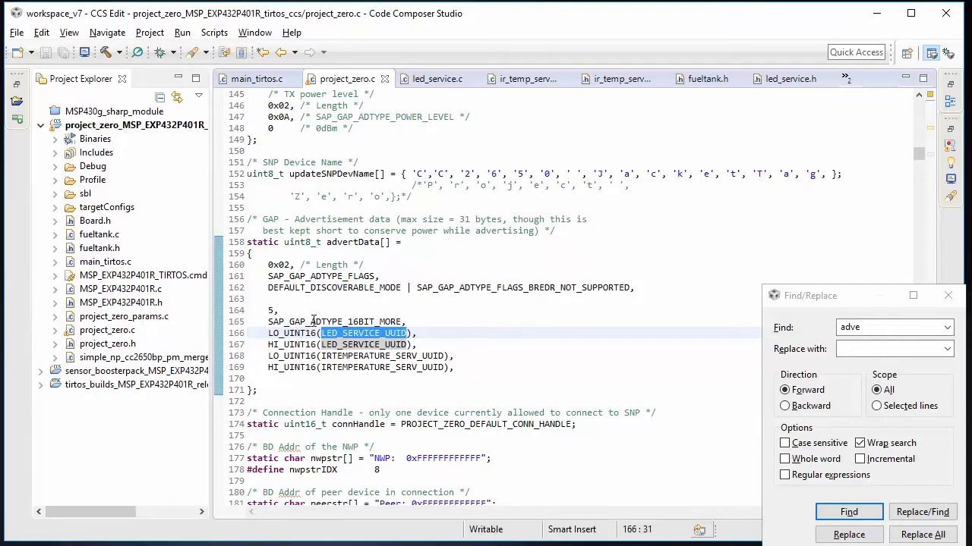
mouse_move(314, 276)
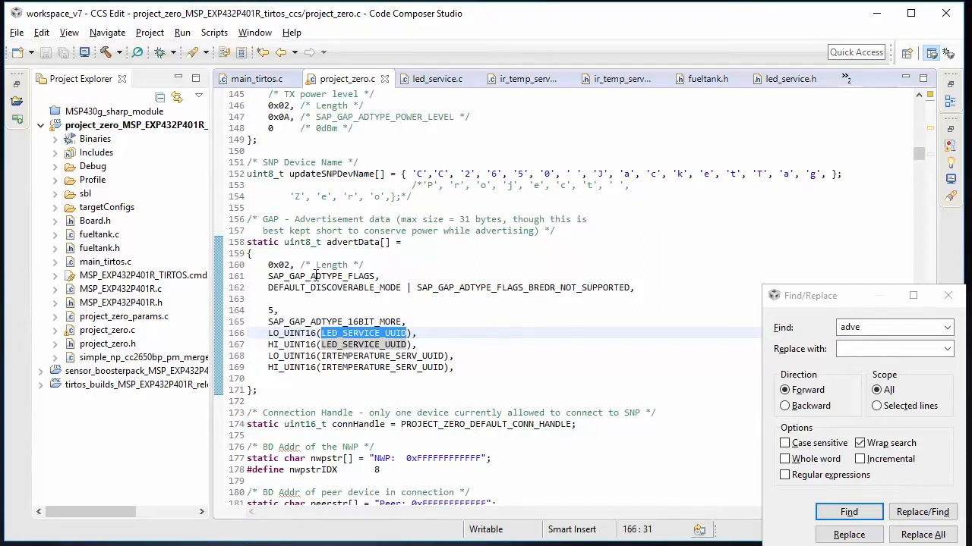
mouse_move(321, 306)
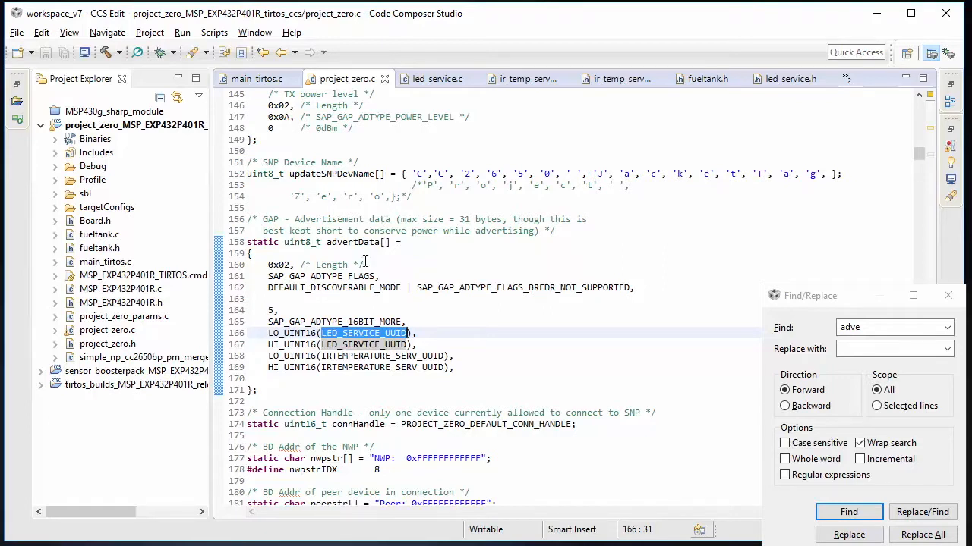
left_click(437, 78)
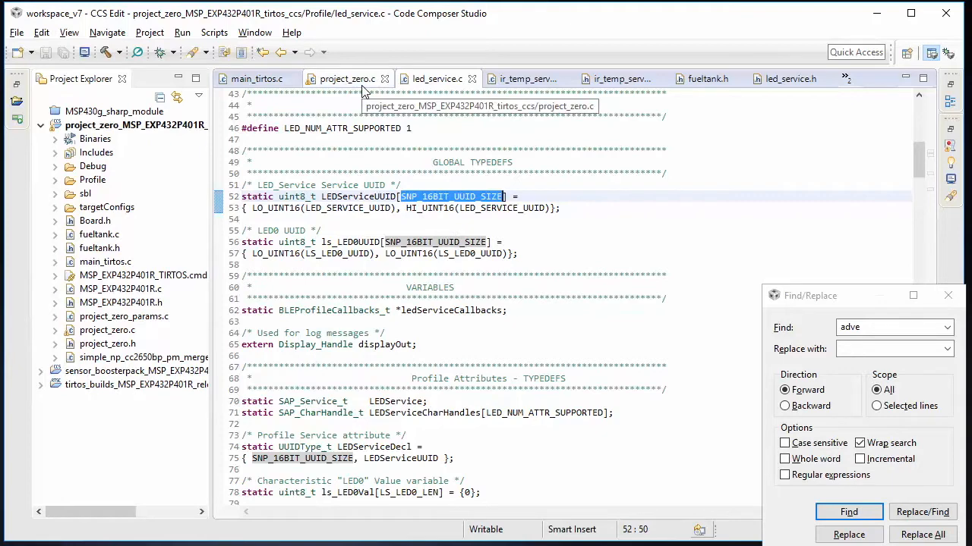
Step: Compare led_service.c and ir_temp_service.c UUID arrays, then bring up fueltank.h's bq27510 defines
left_click(436, 78)
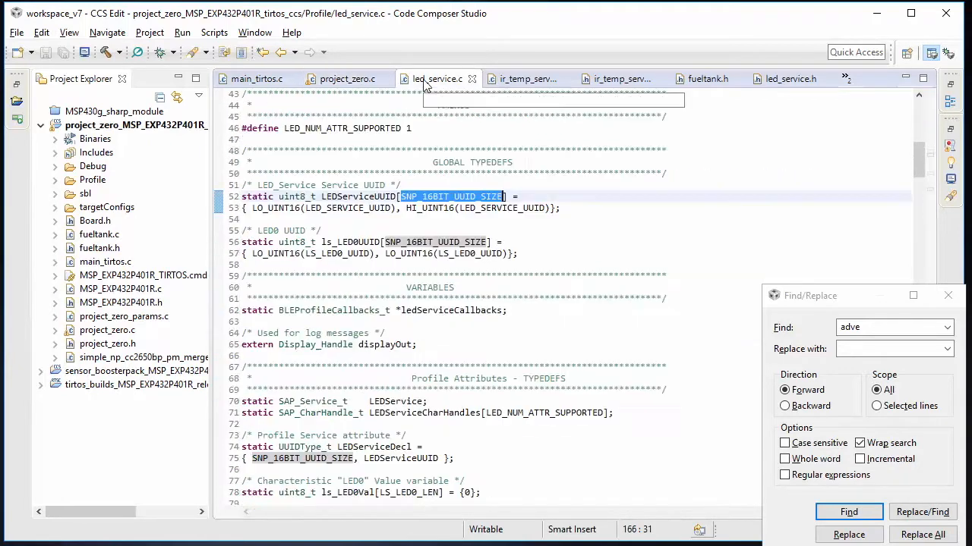
left_click(529, 79)
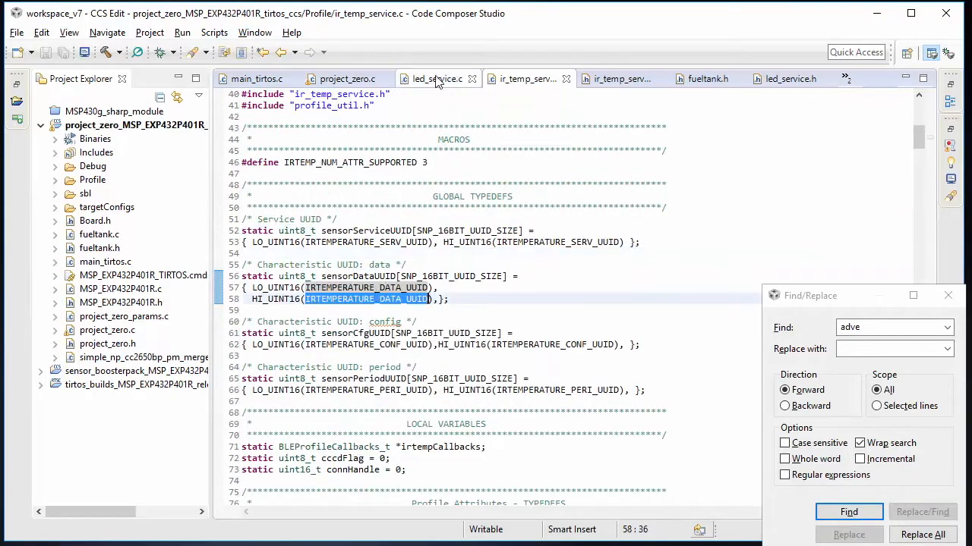
left_click(437, 78)
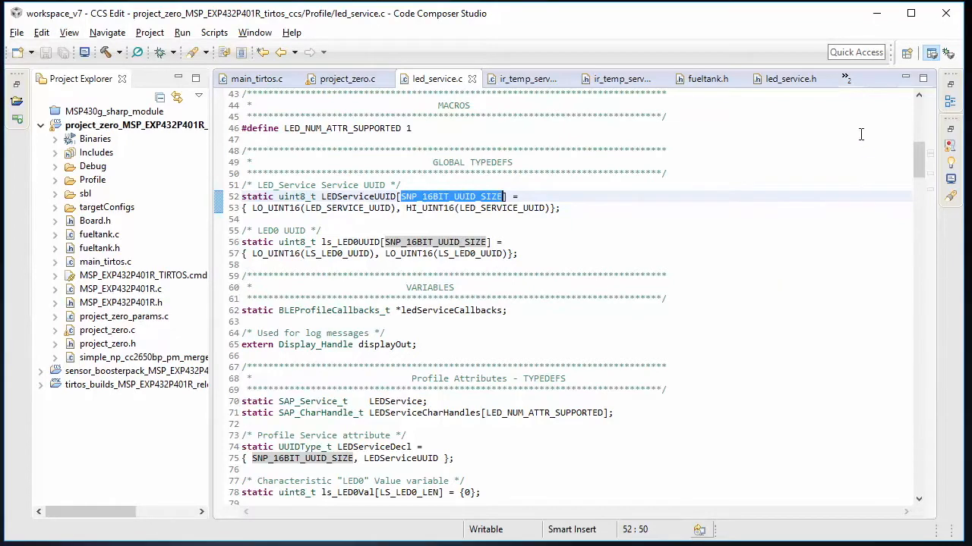
left_click(705, 78)
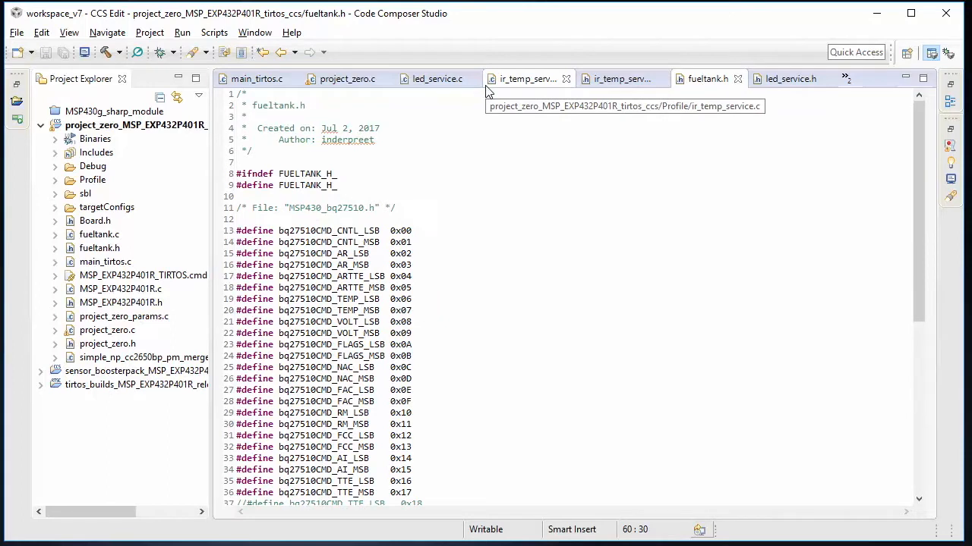
mouse_move(434, 172)
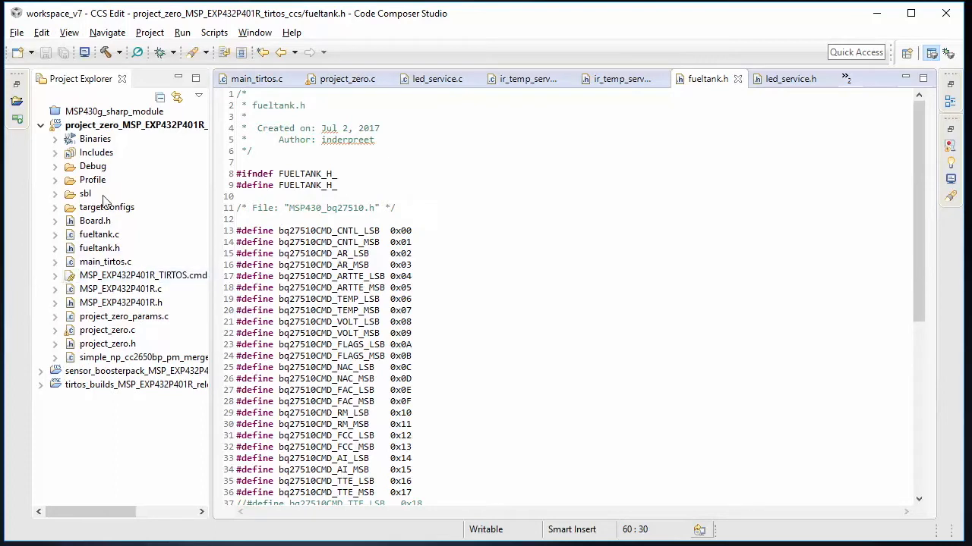
mouse_move(201, 300)
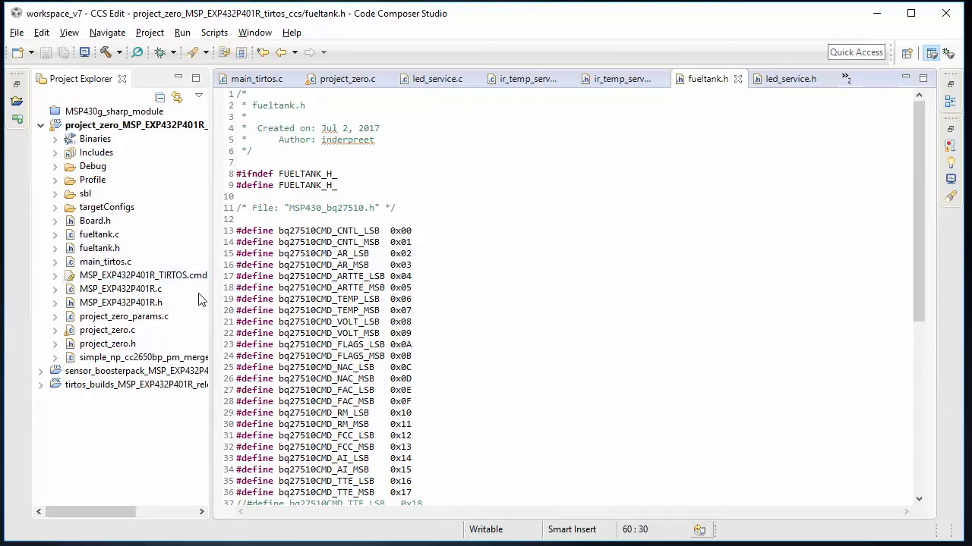